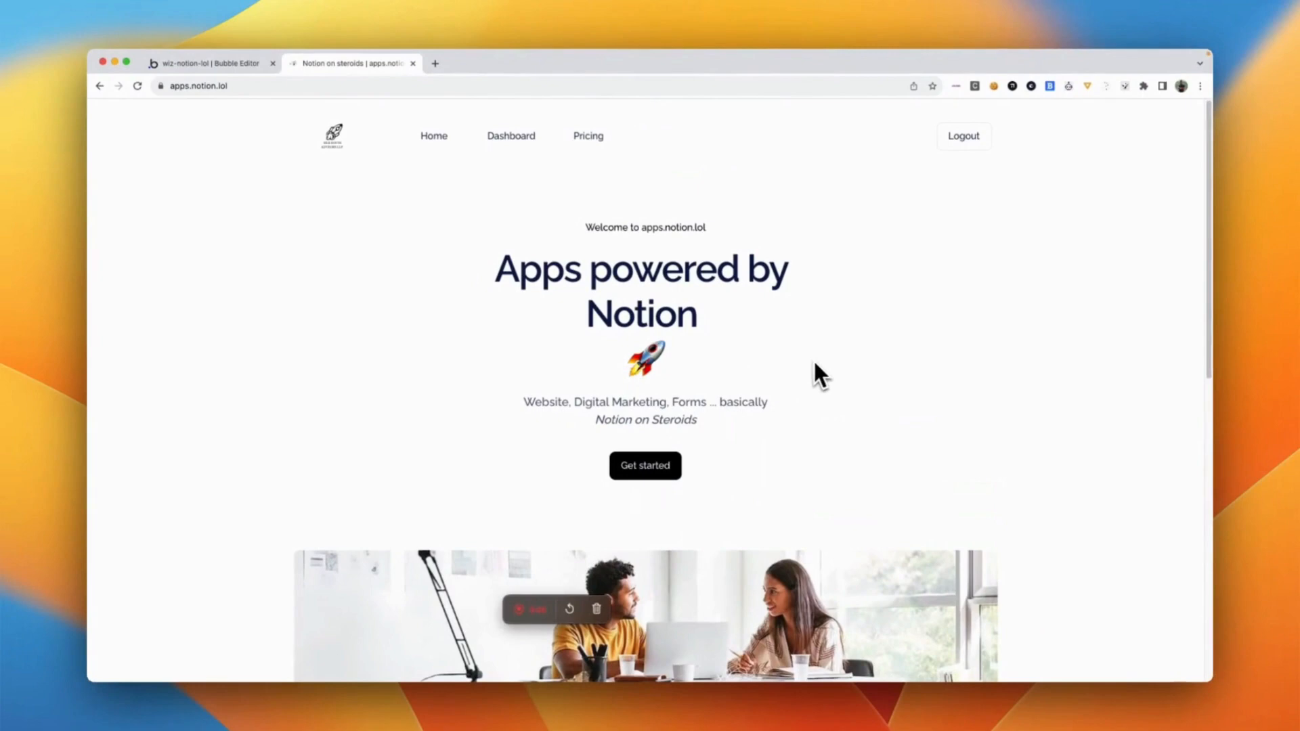
mouse_move(268, 85)
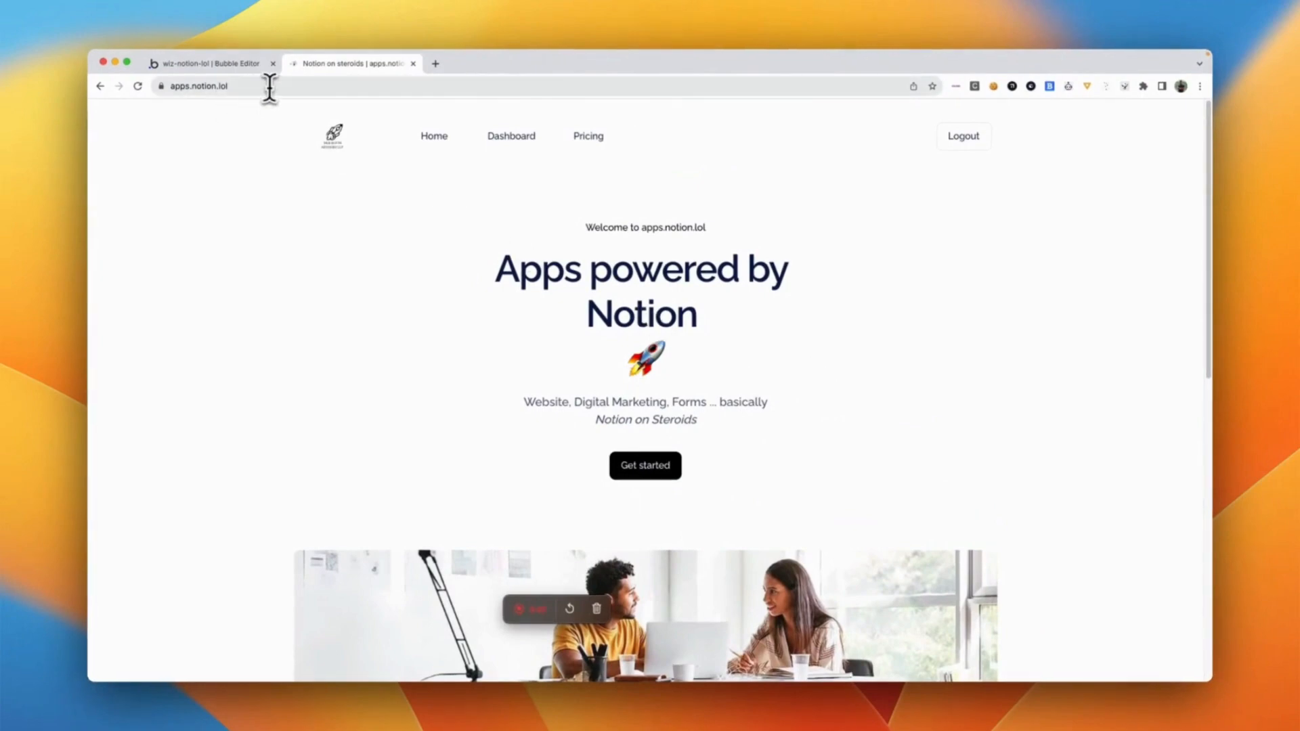
- Select the live apps.notion.lol address before returning to the wiz-notion-lol Bubble editor
click(196, 86)
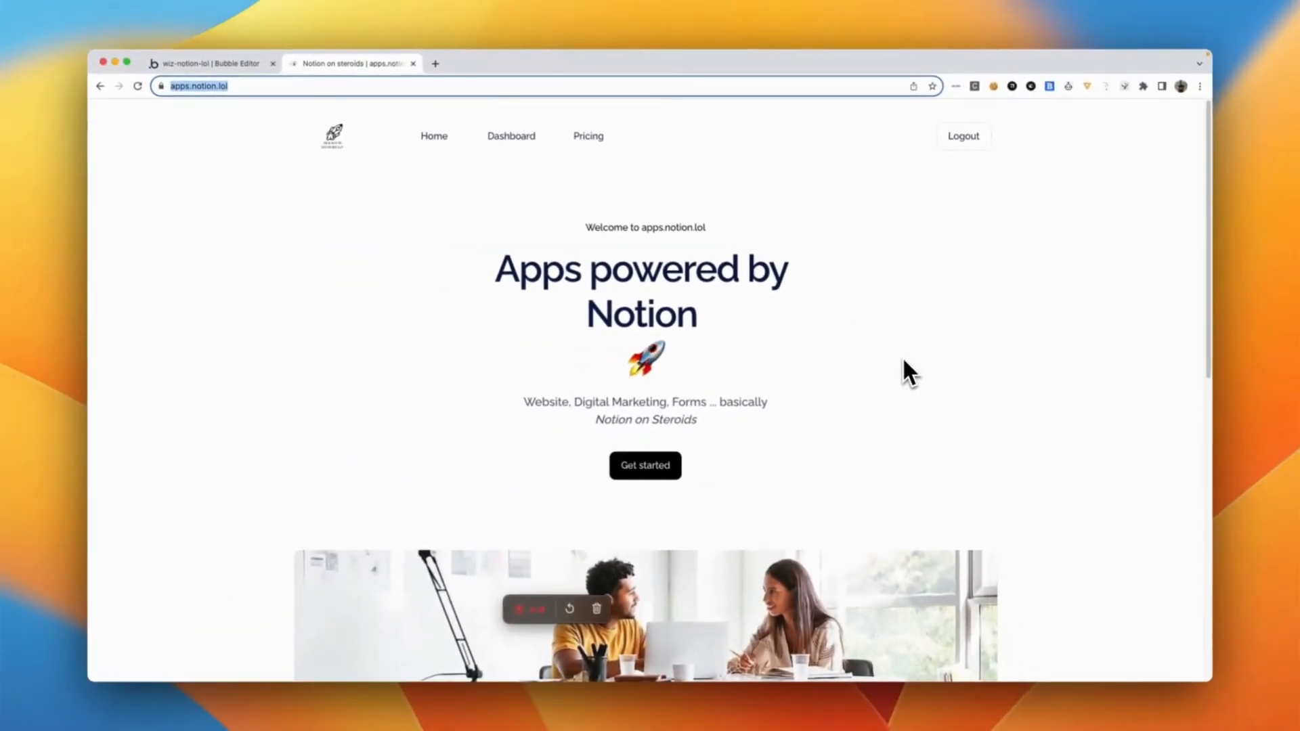
mouse_move(556, 521)
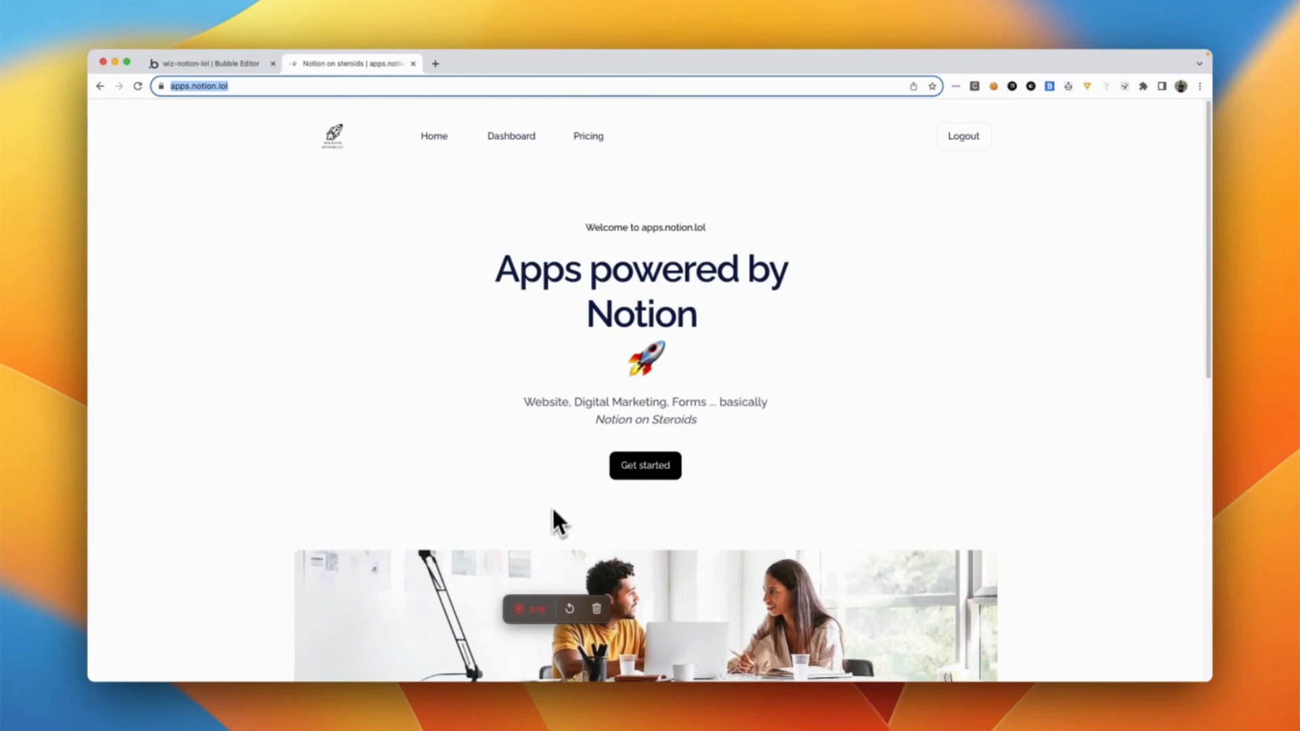
mouse_move(296, 121)
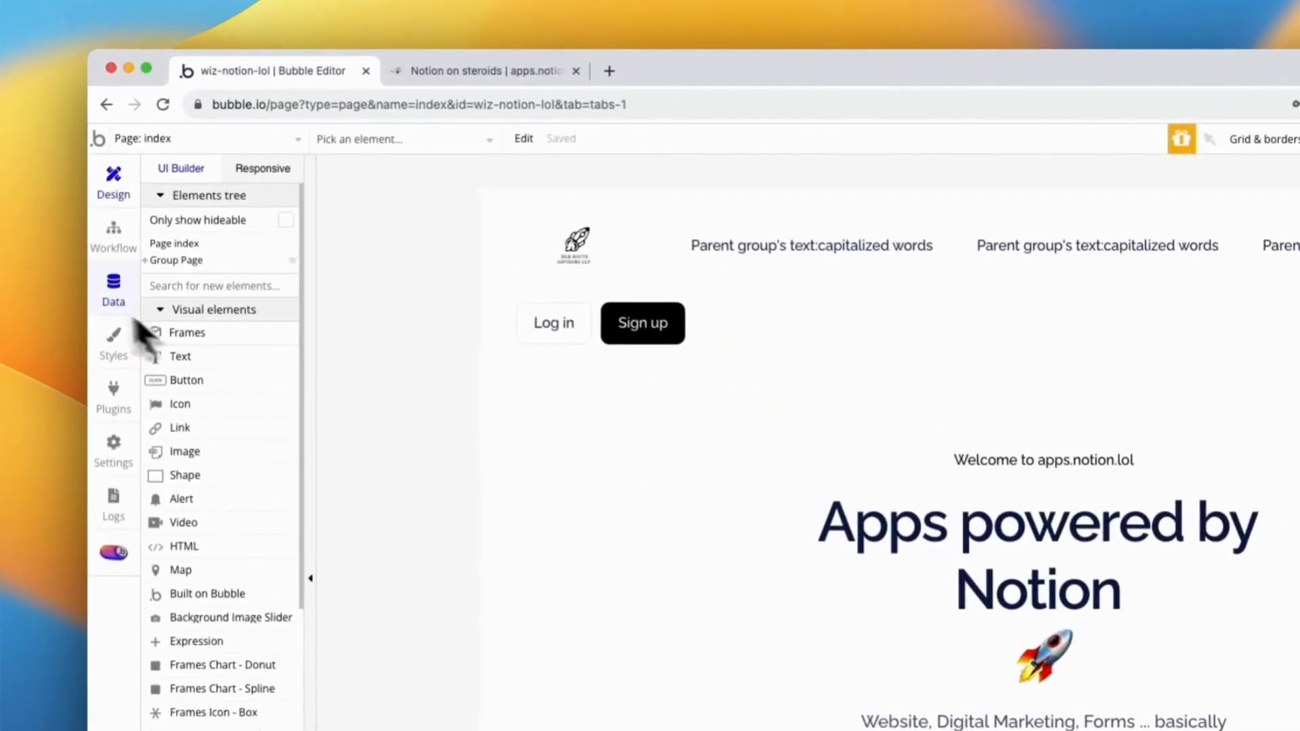
- Open the wiz-notion-lol app's Settings to reach its SEO / metatags header scripts
click(113, 450)
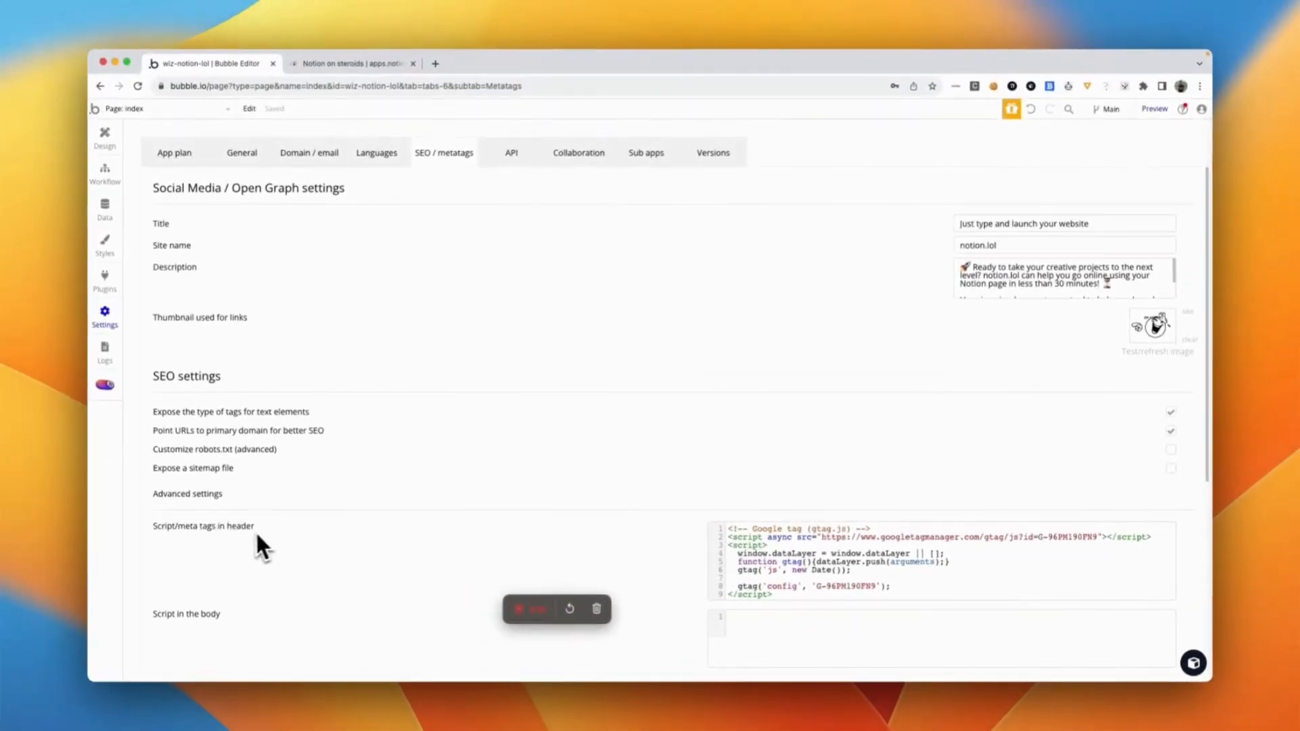
mouse_move(232, 548)
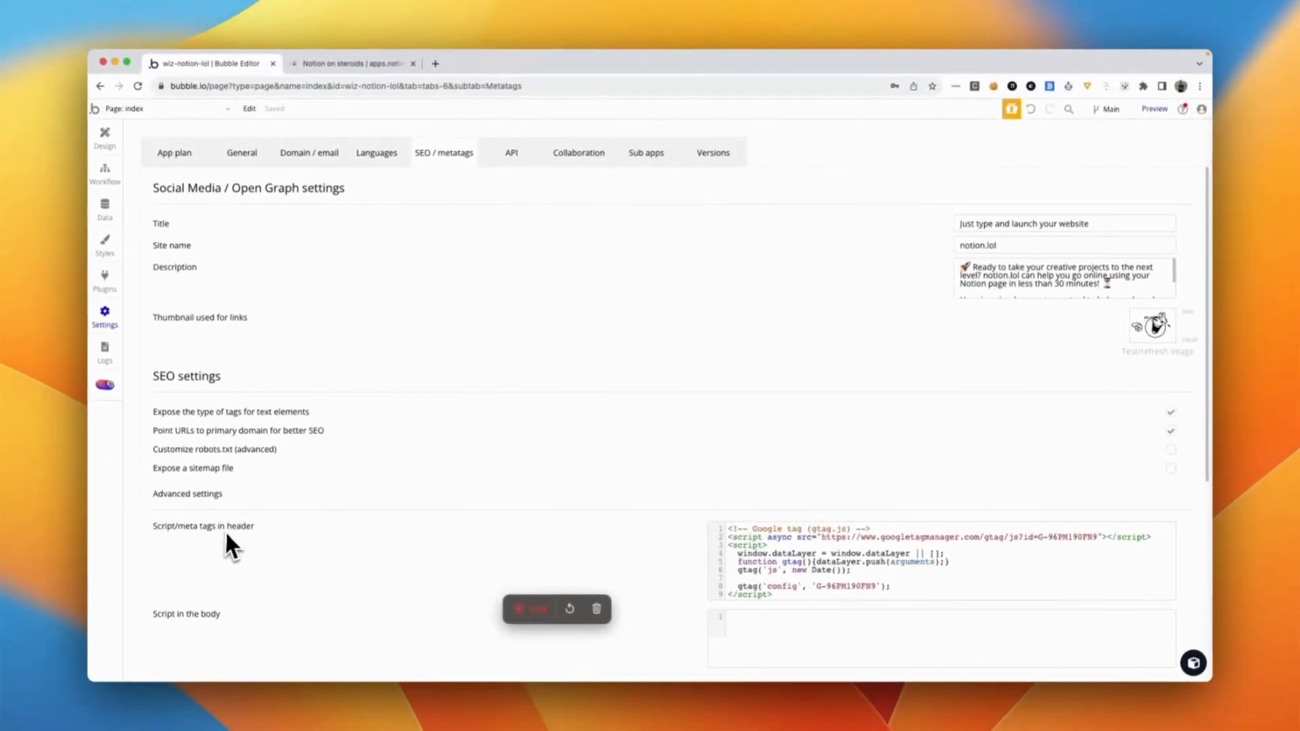
mouse_move(809, 572)
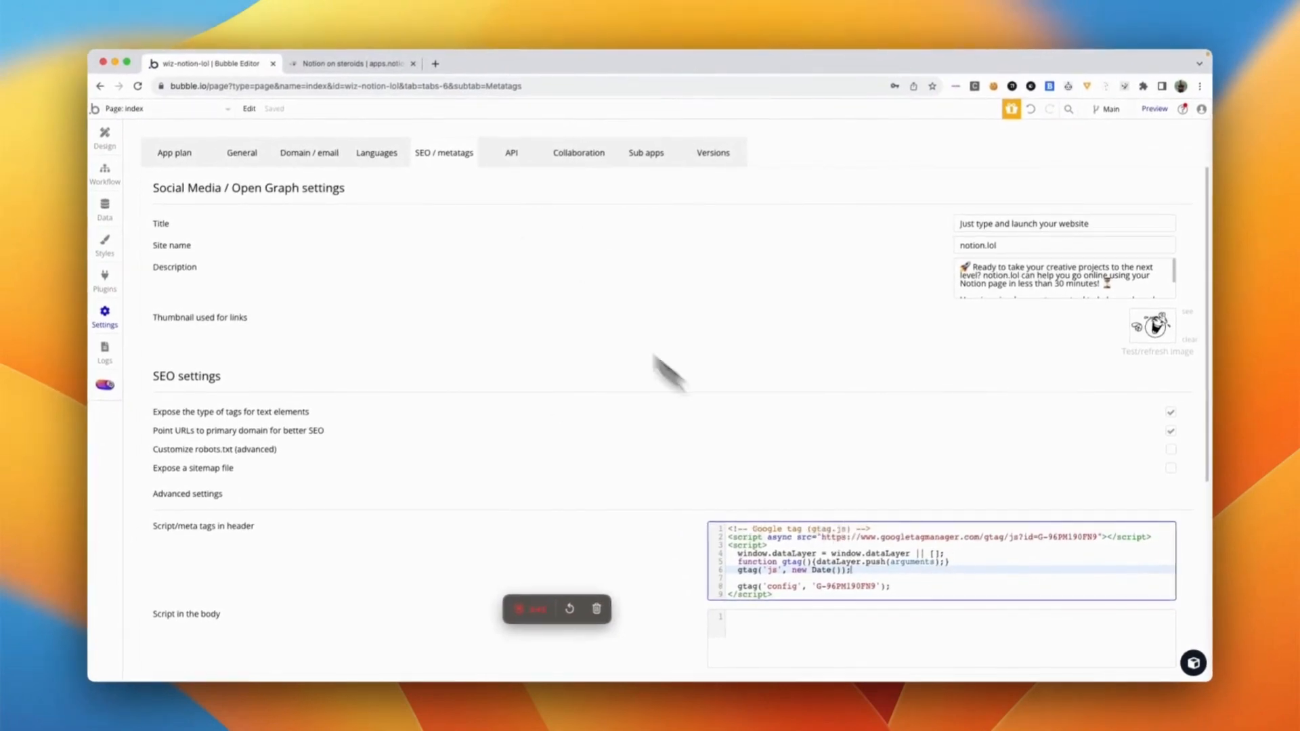
- View the page source of the live apps.notion.lol home page
click(357, 63)
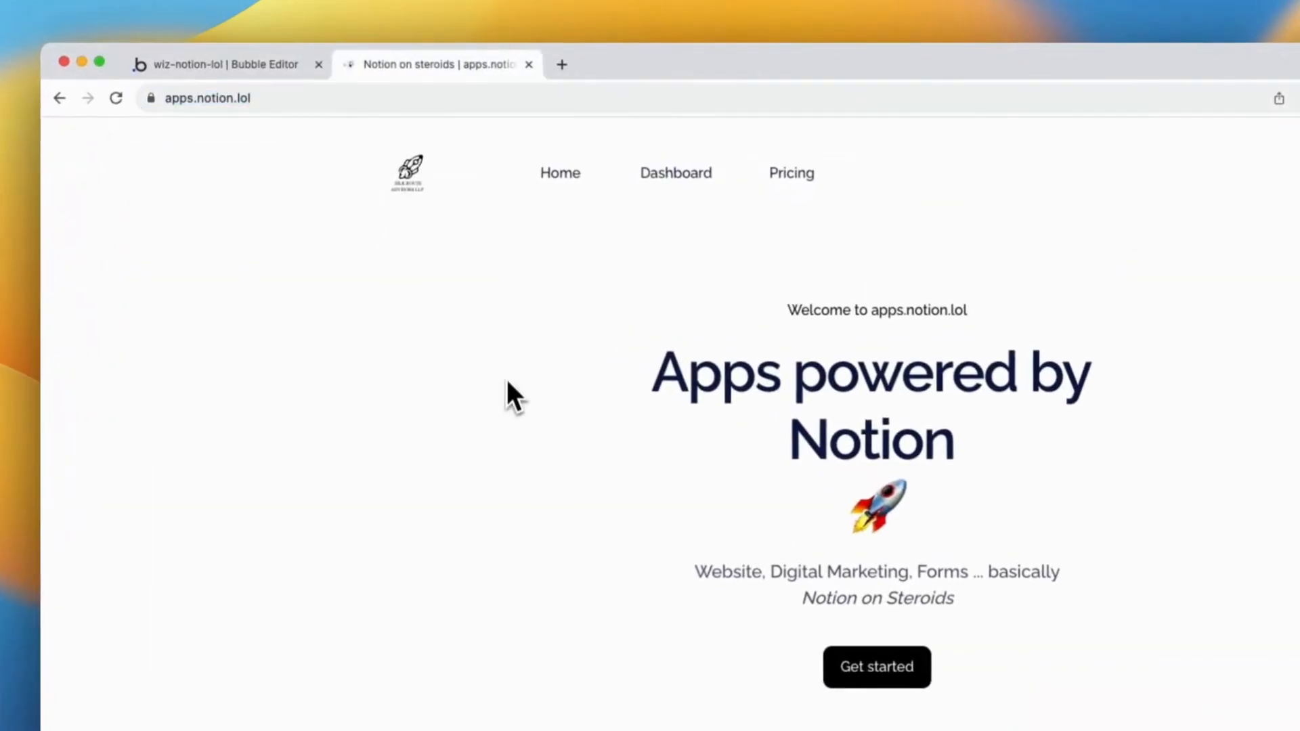
right_click(514, 394)
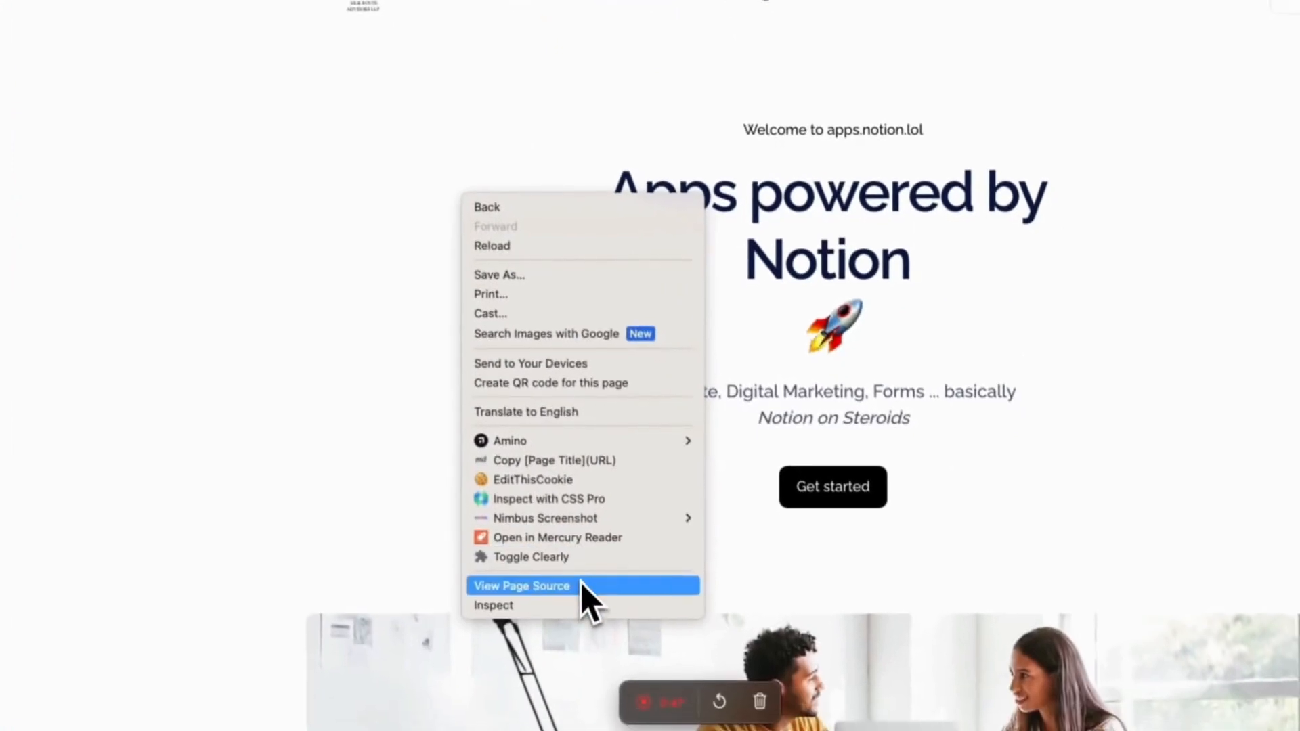
click(520, 586)
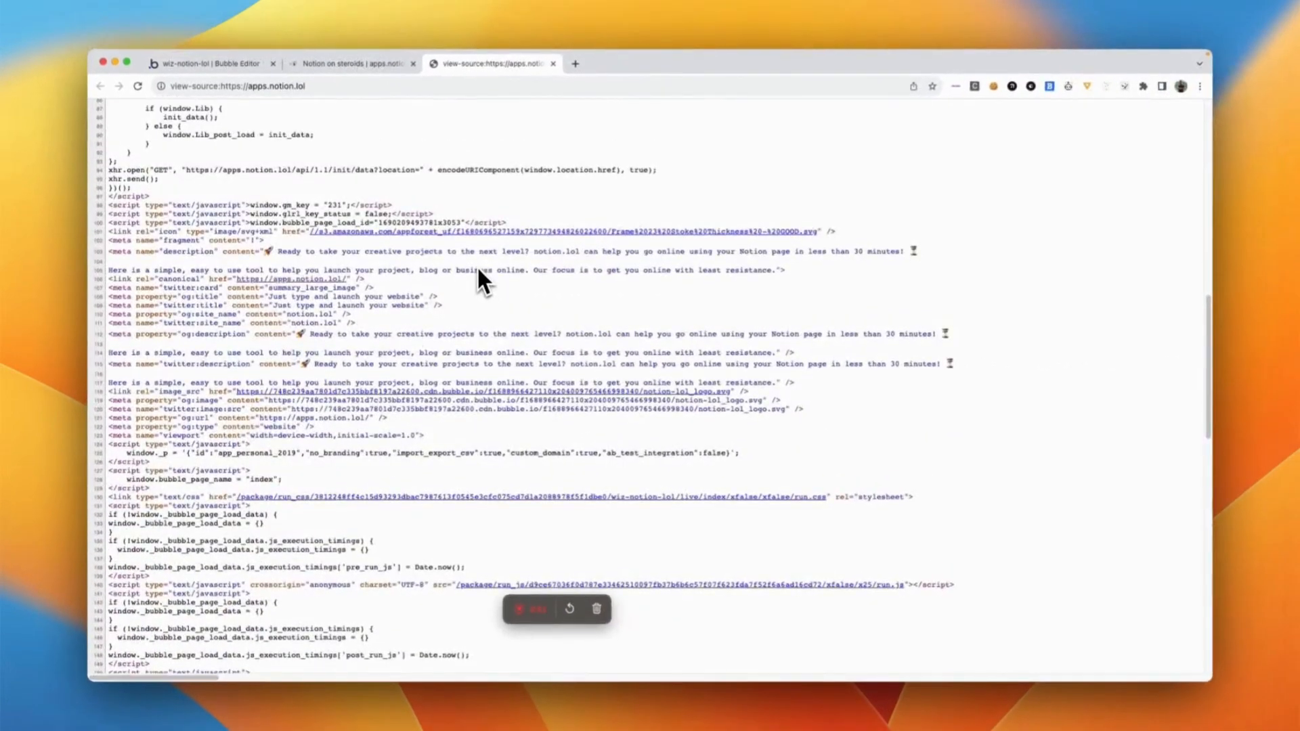
- Scroll the source to the head and confirm the gtag.js script with ID G-96PM190FN9
scroll(down, 3)
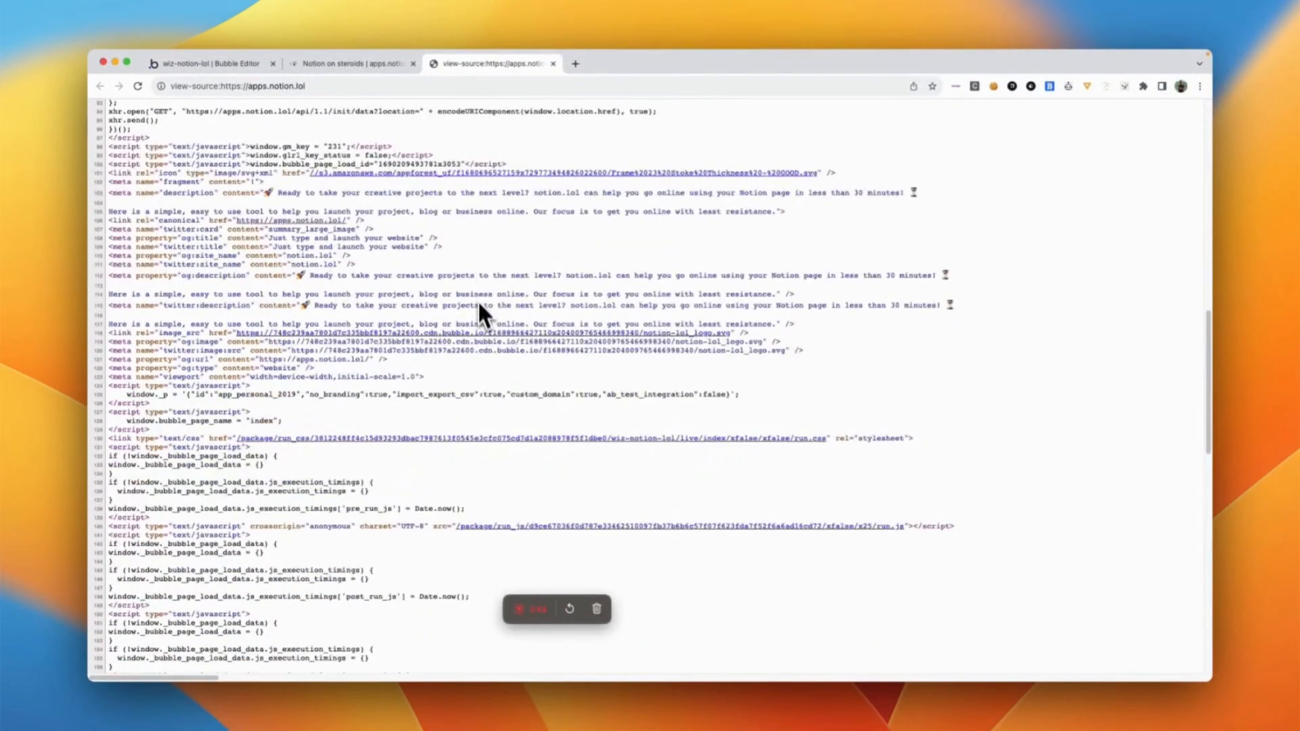
scroll(down, 3)
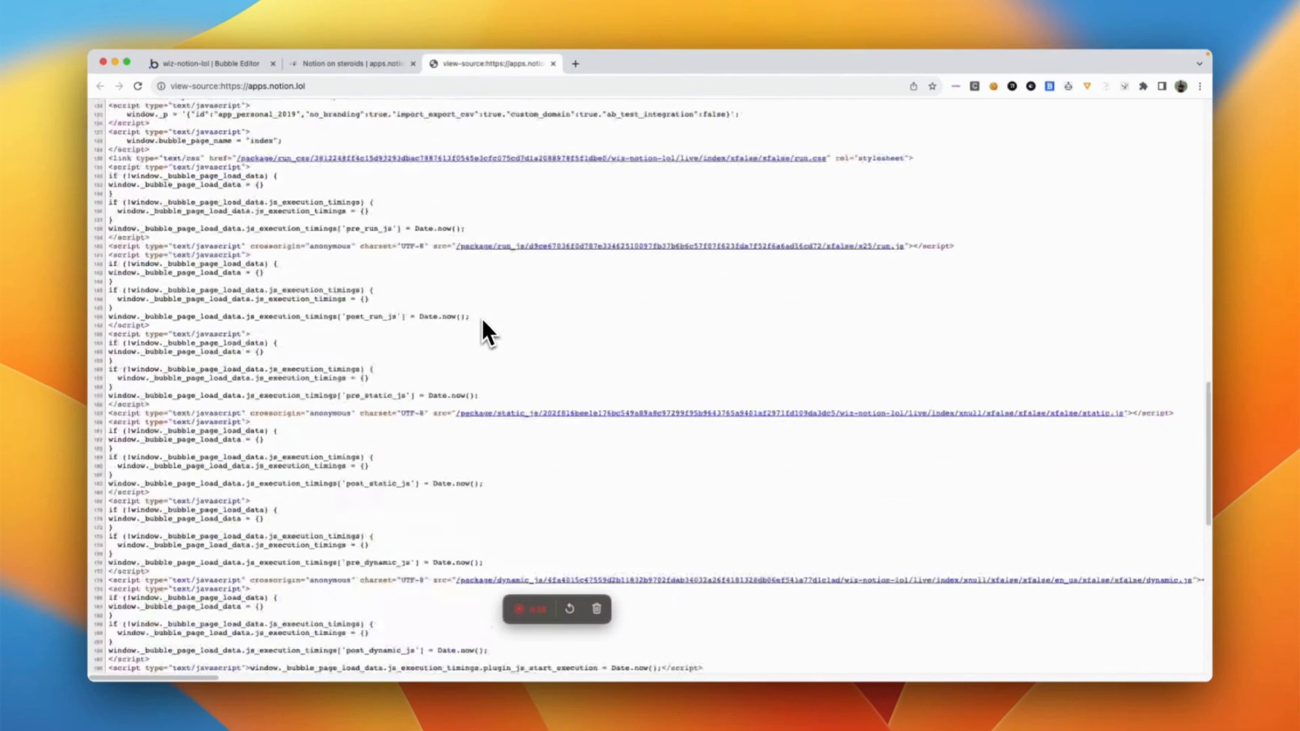
scroll(down, 3)
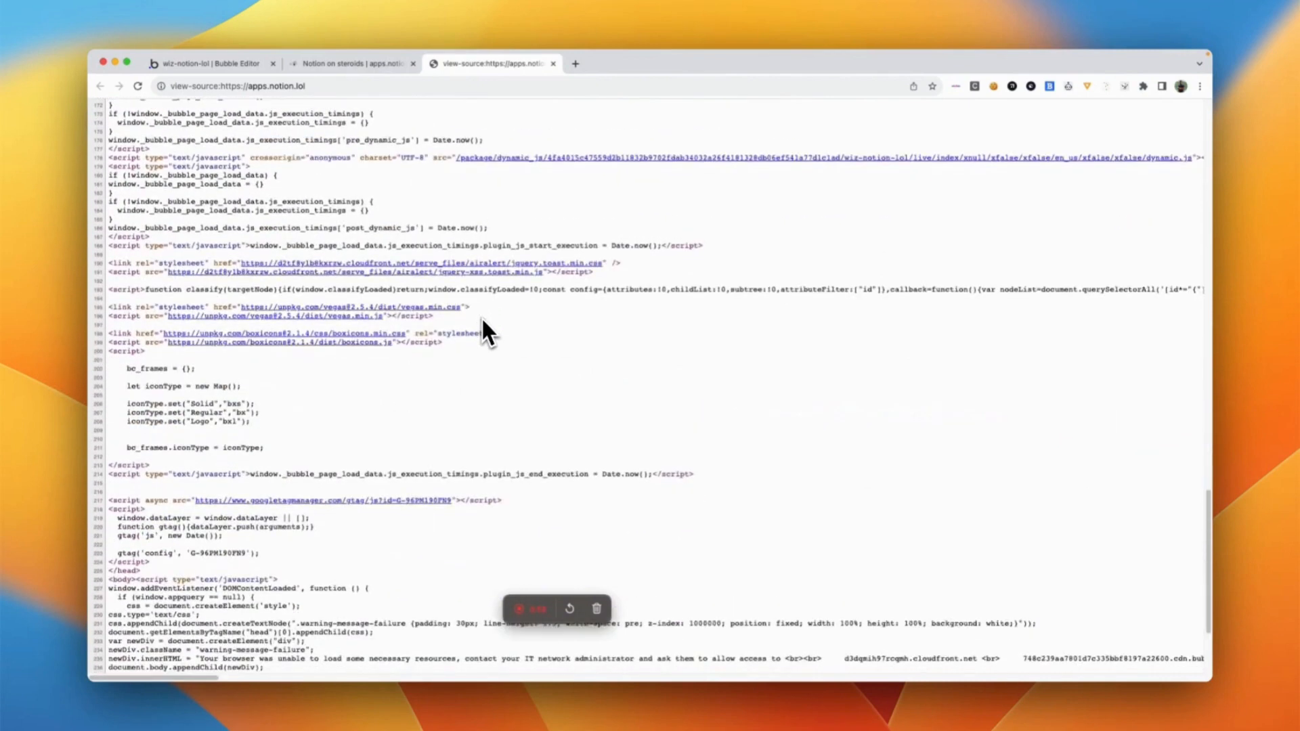
scroll(down, 3)
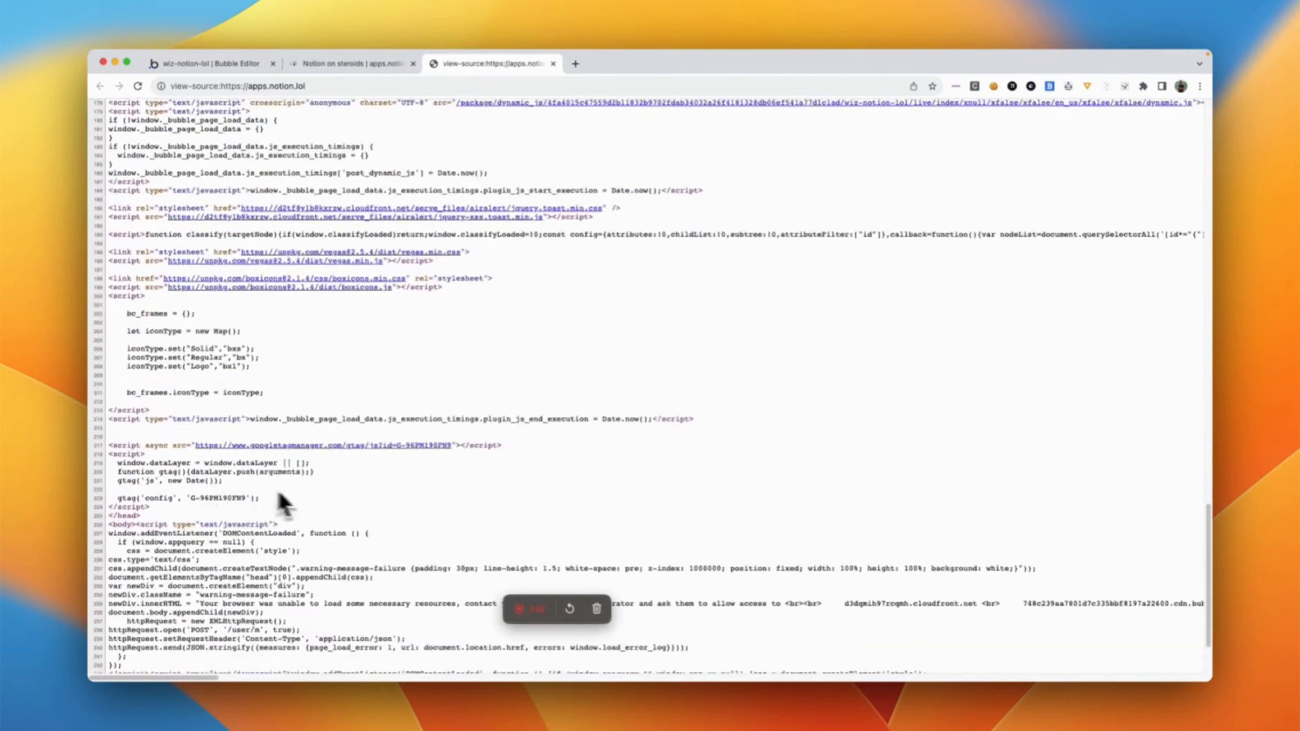
mouse_move(281, 452)
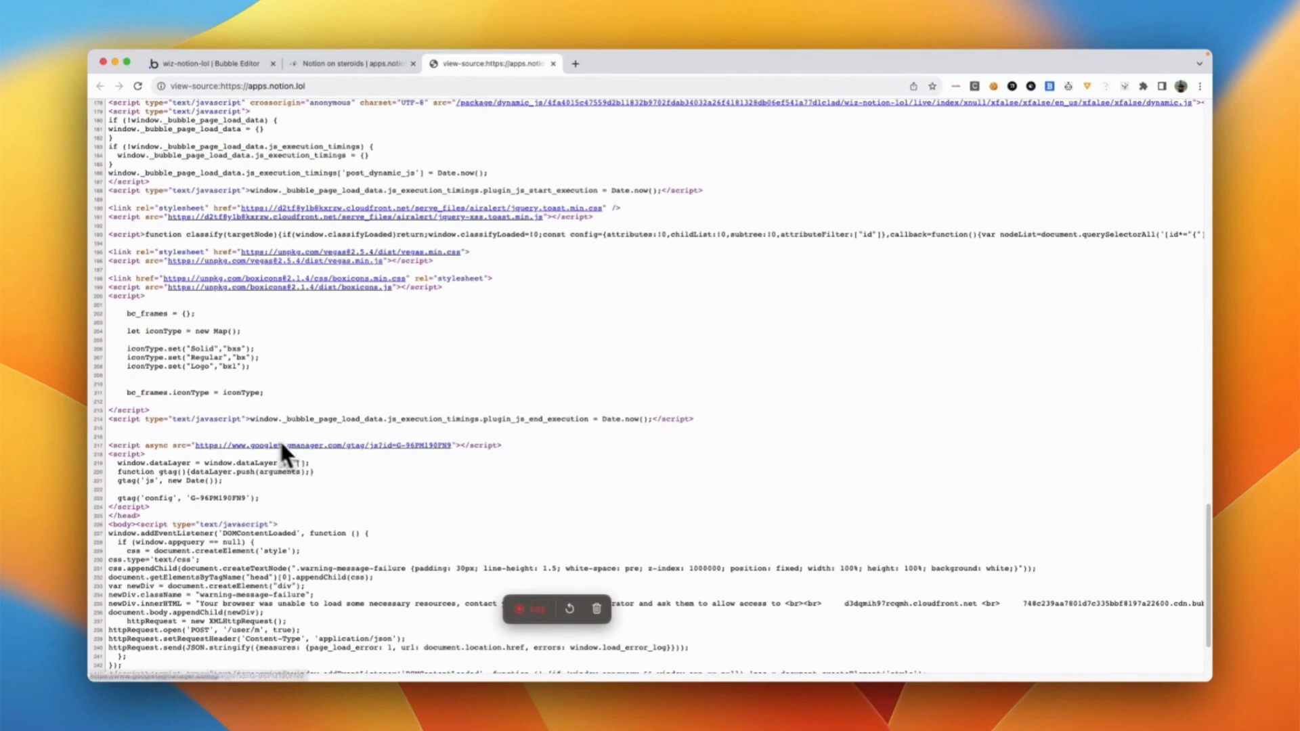
mouse_move(343, 492)
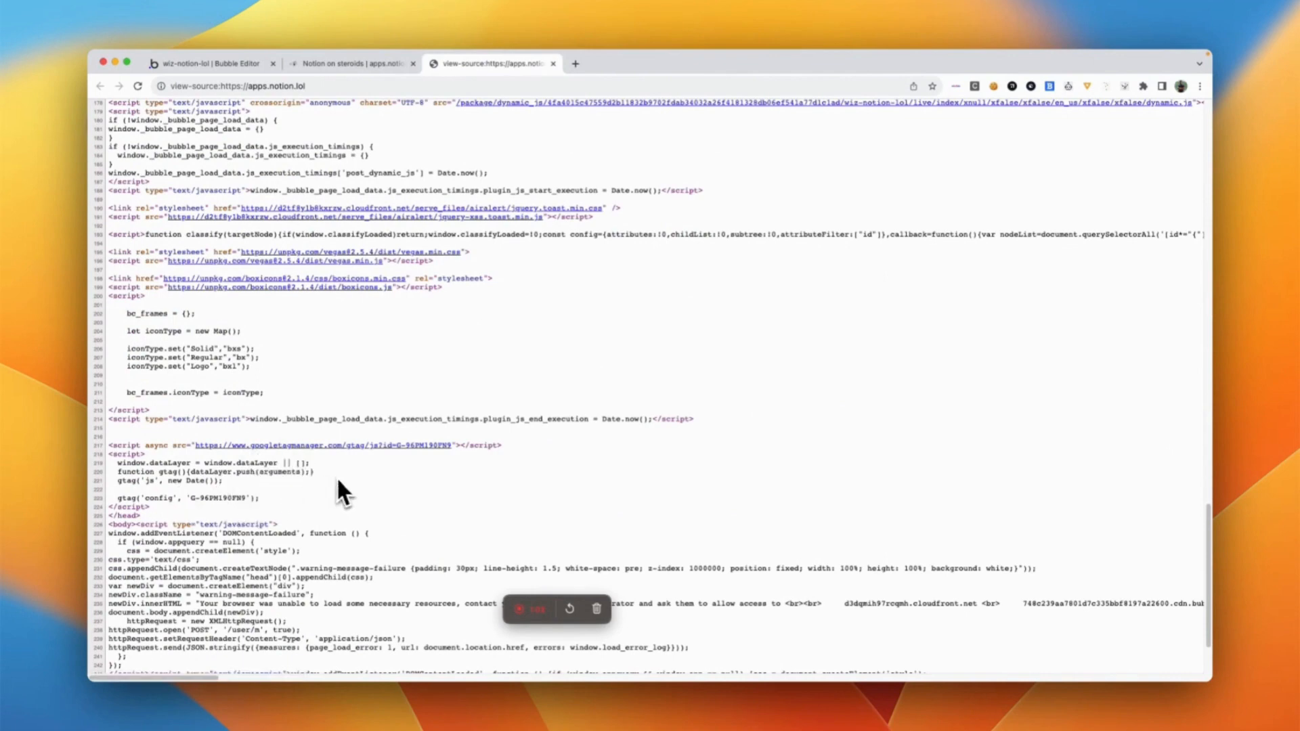